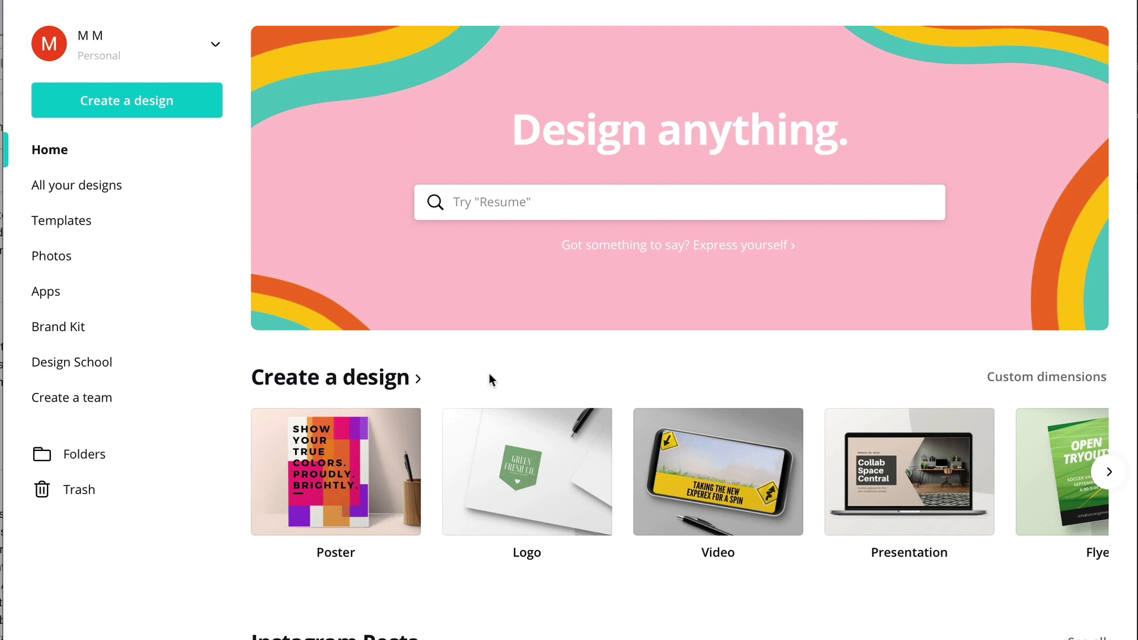
mouse_move(594, 452)
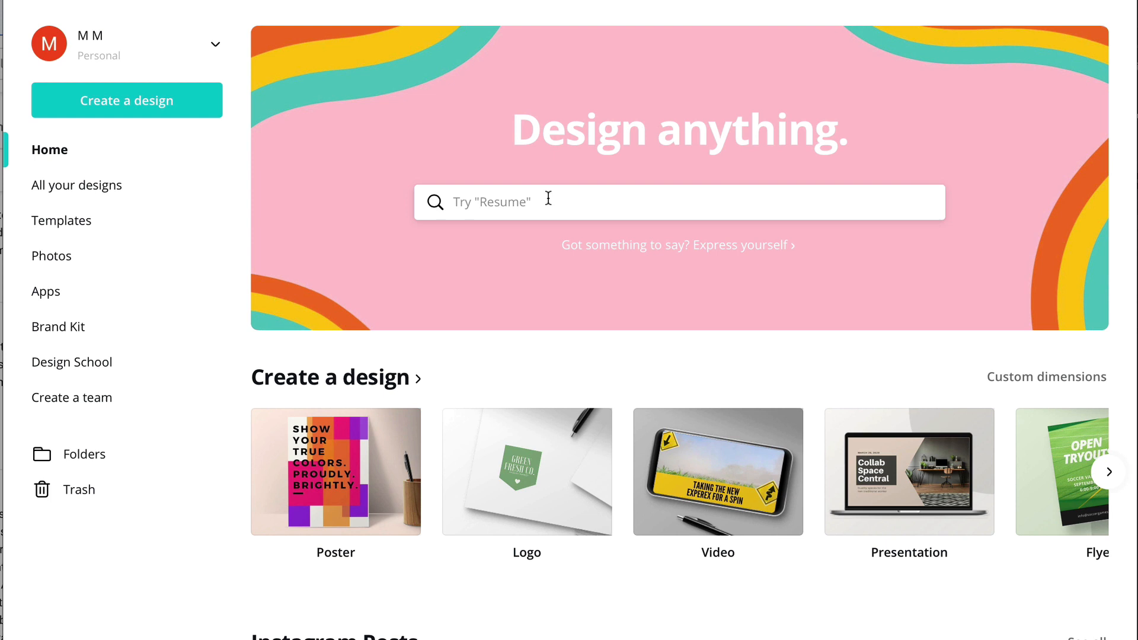
- Search Canva's design search for 'report'
click(653, 201)
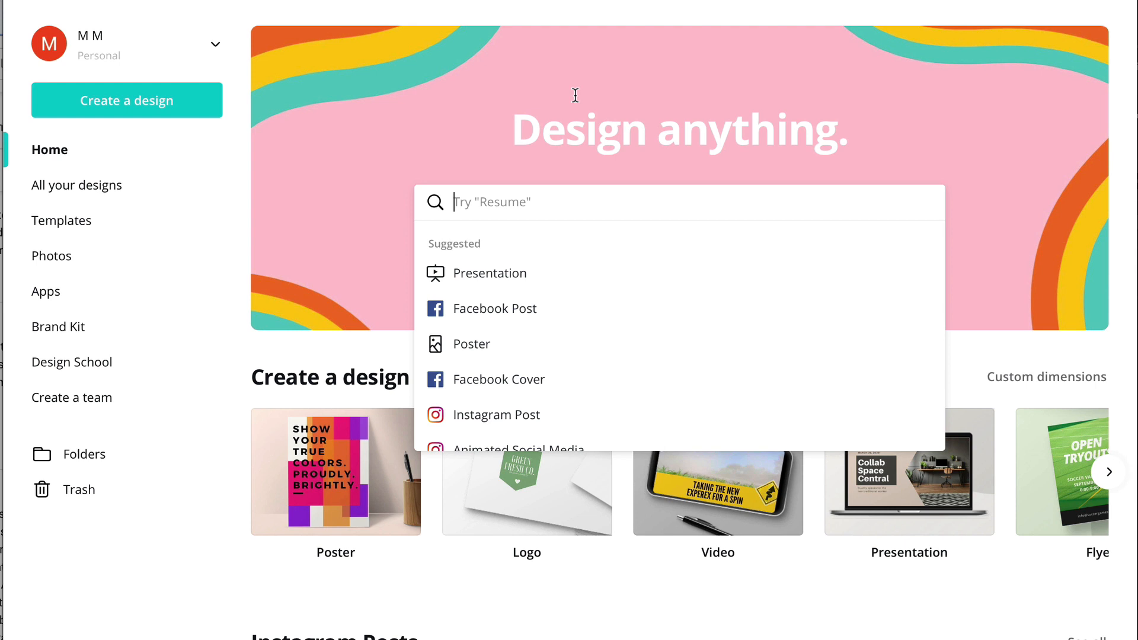
text(report)
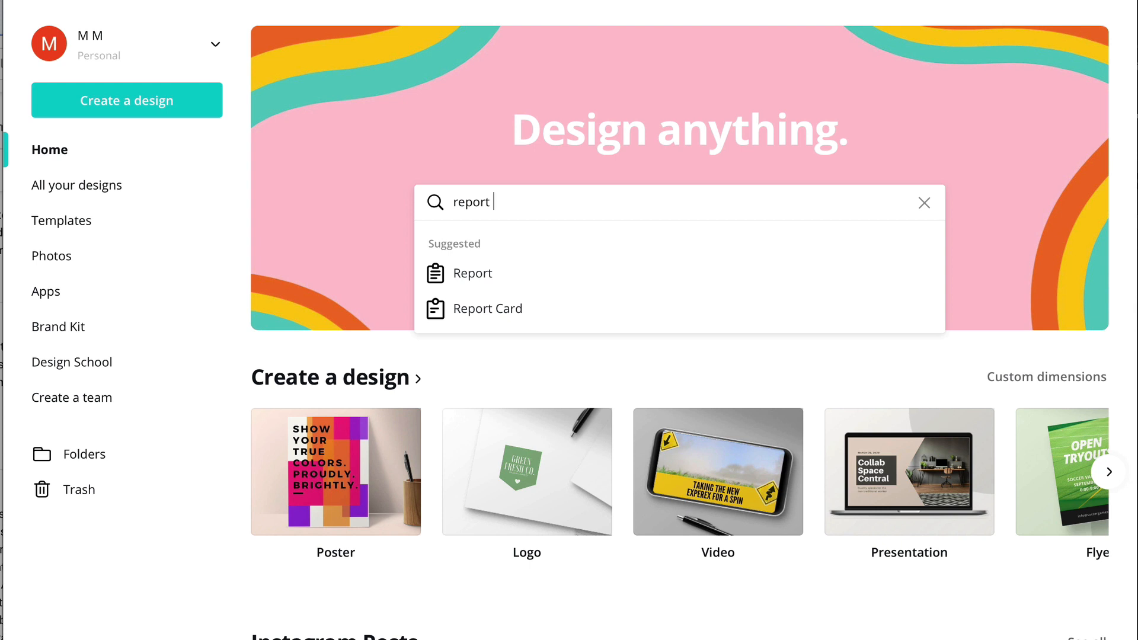
- Choose the Report suggestion and open the Social Media Report template in the editor
click(472, 273)
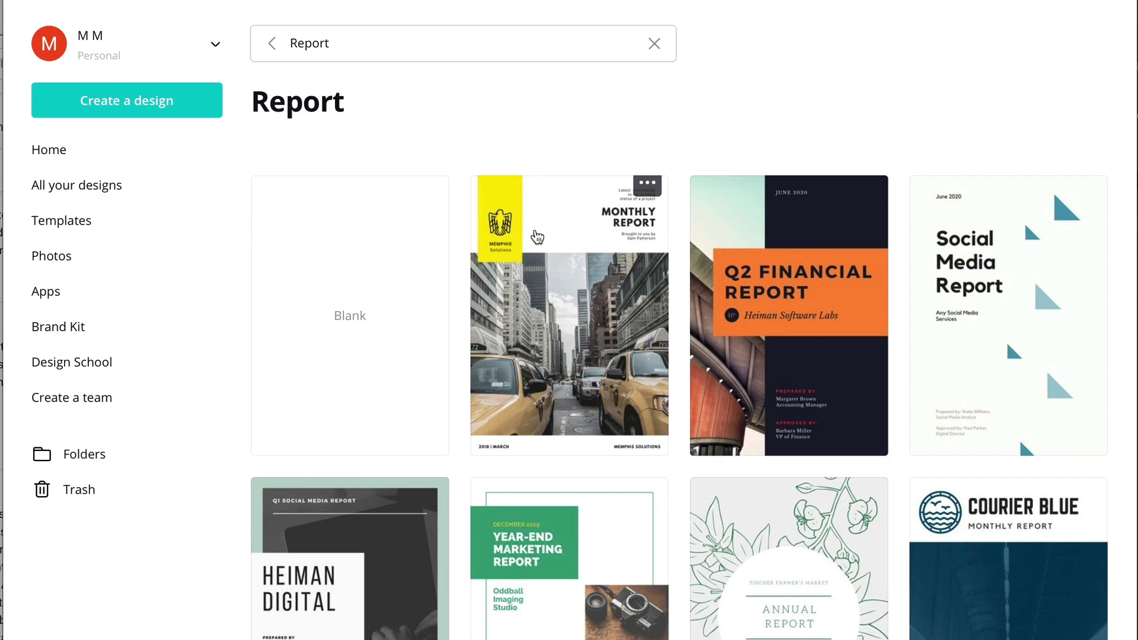
scroll(down, 3)
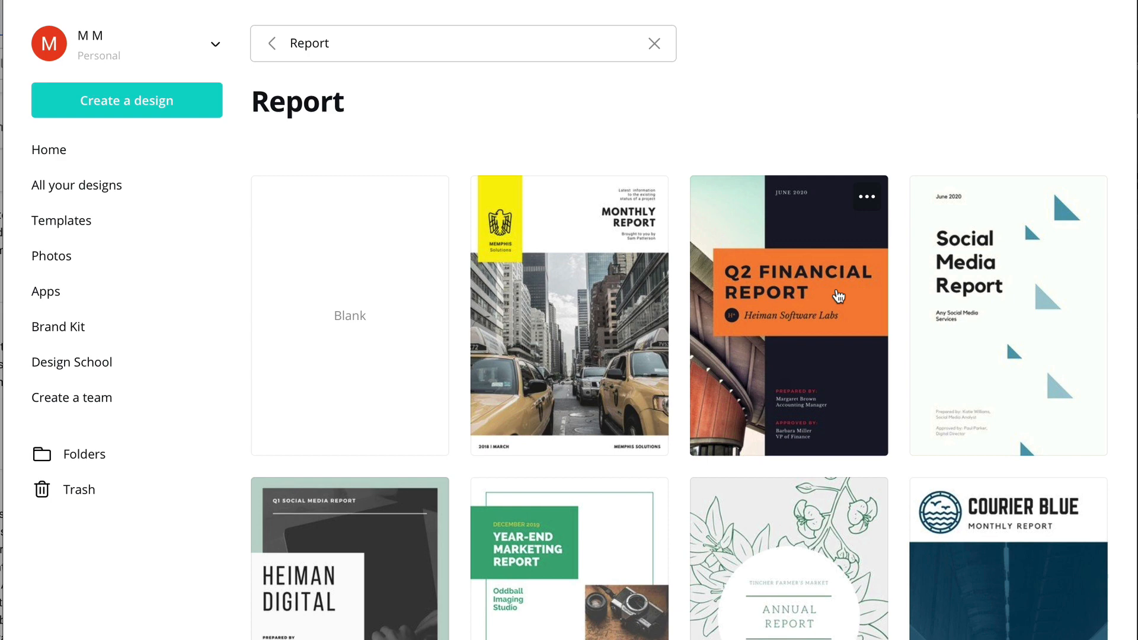
click(789, 315)
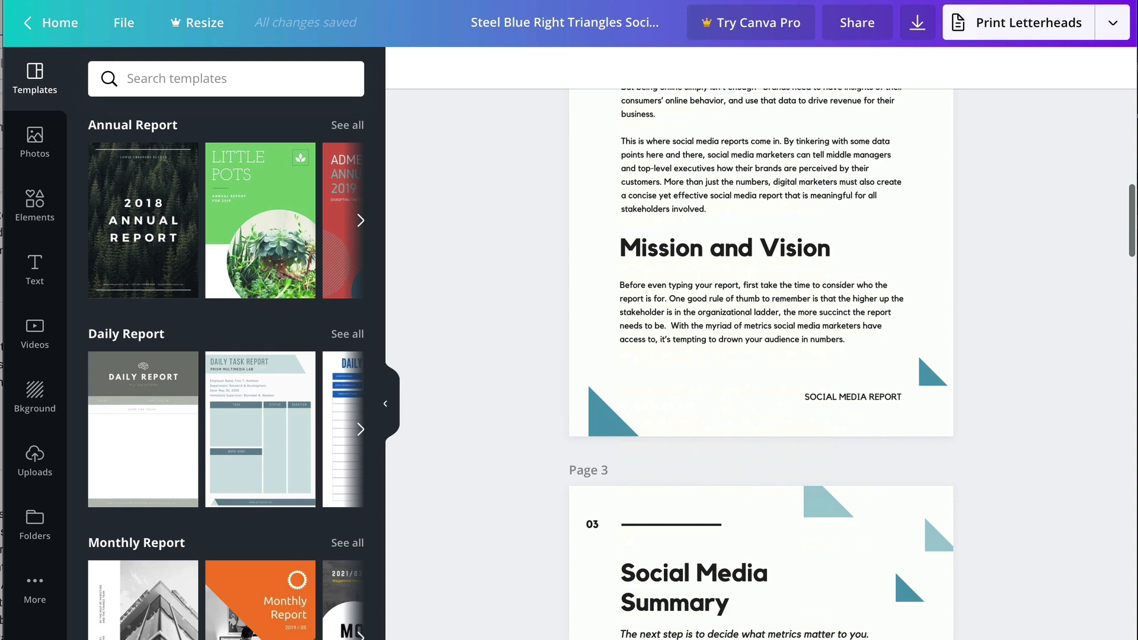
scroll(down, 3)
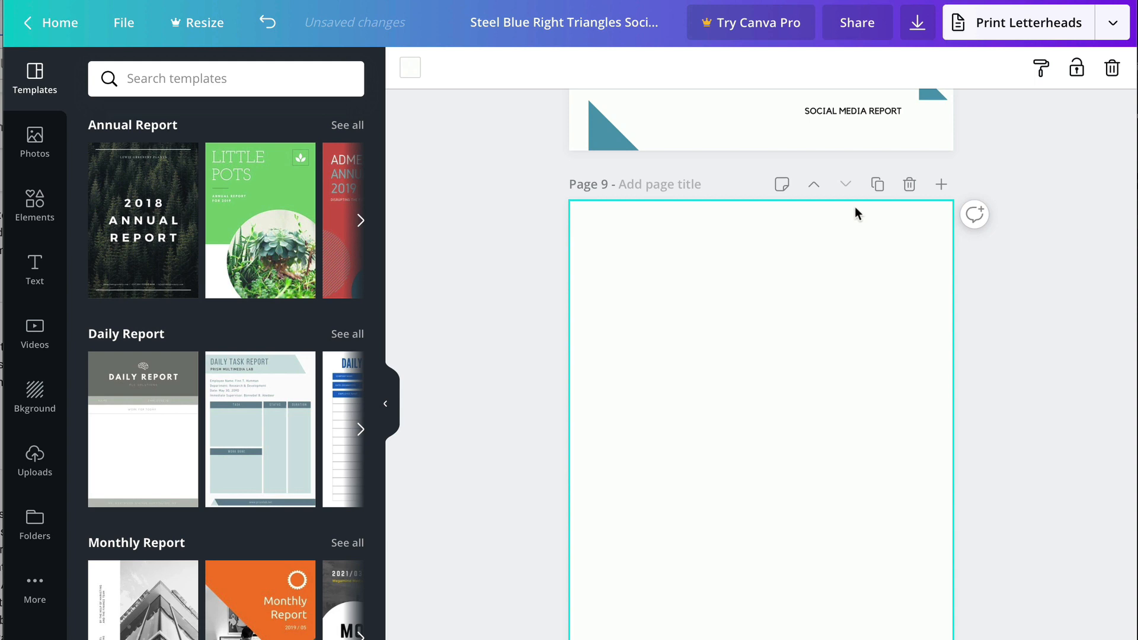
scroll(down, 3)
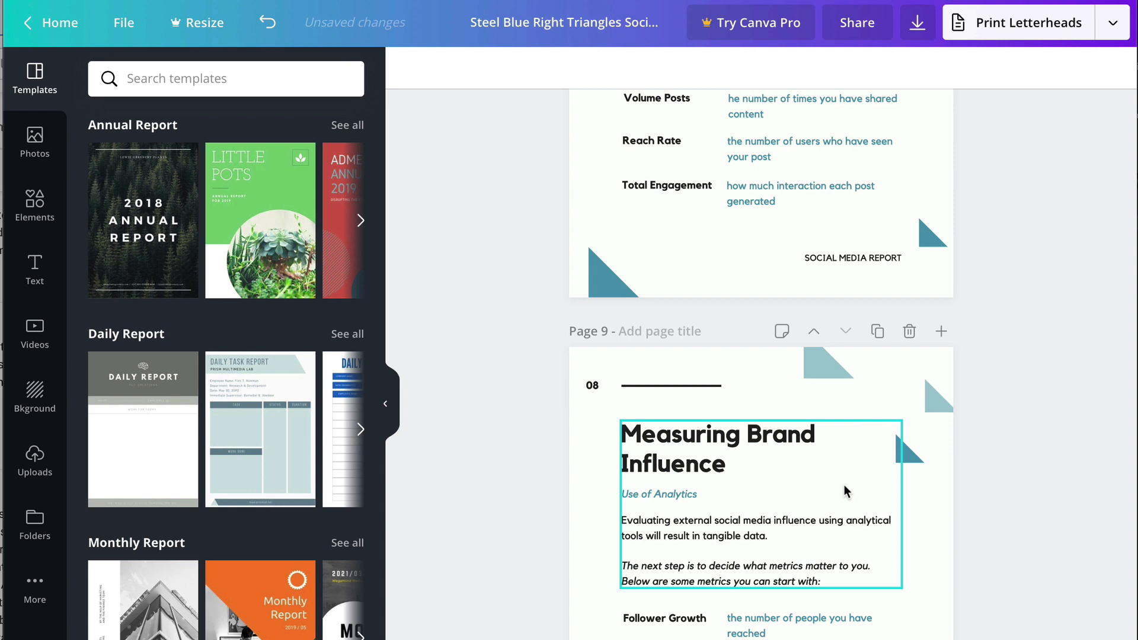
scroll(up, 3)
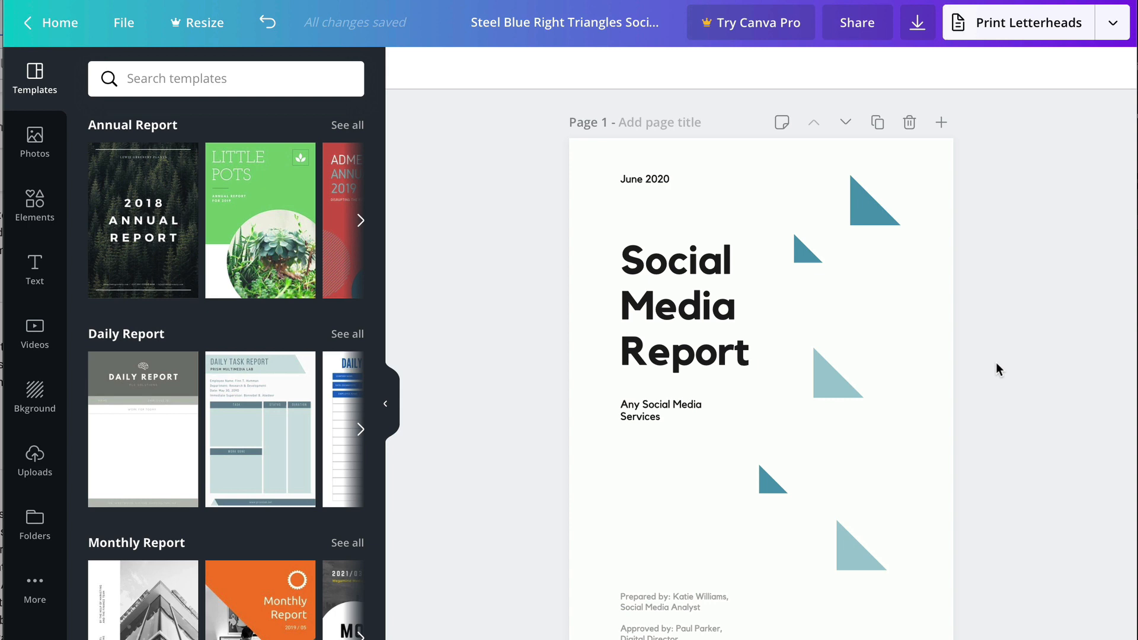
scroll(down, 3)
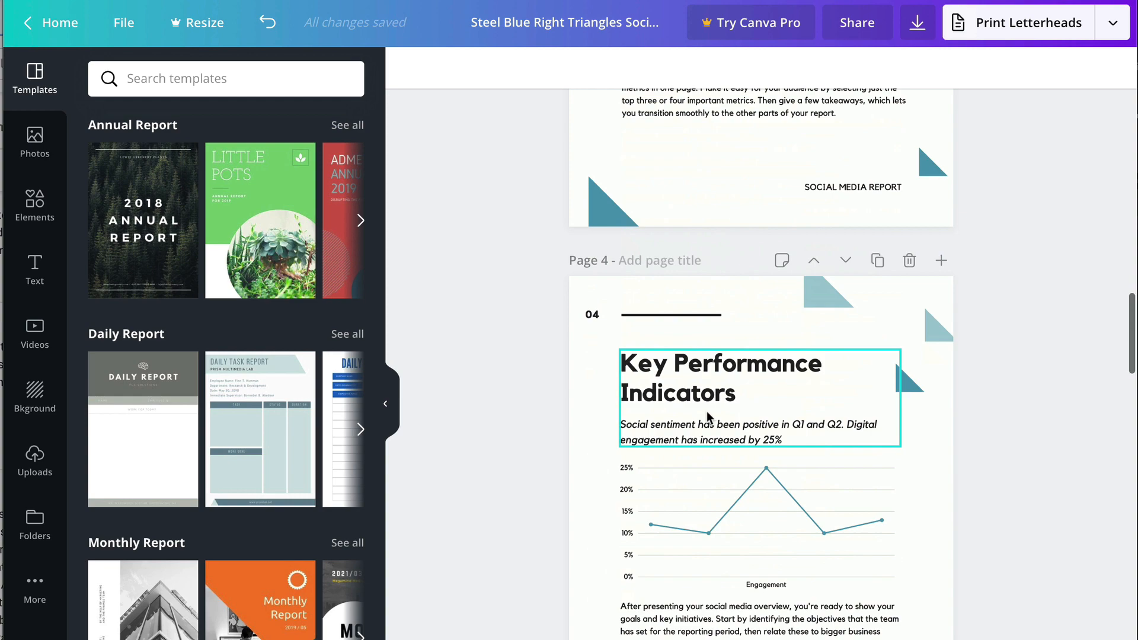
scroll(up, 3)
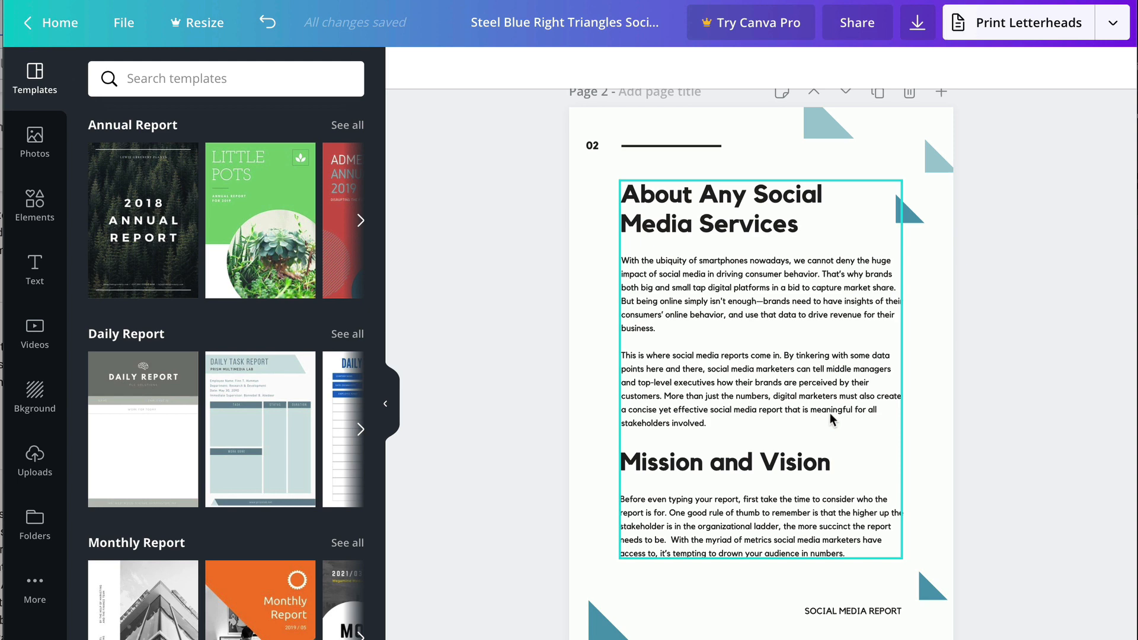
scroll(up, 3)
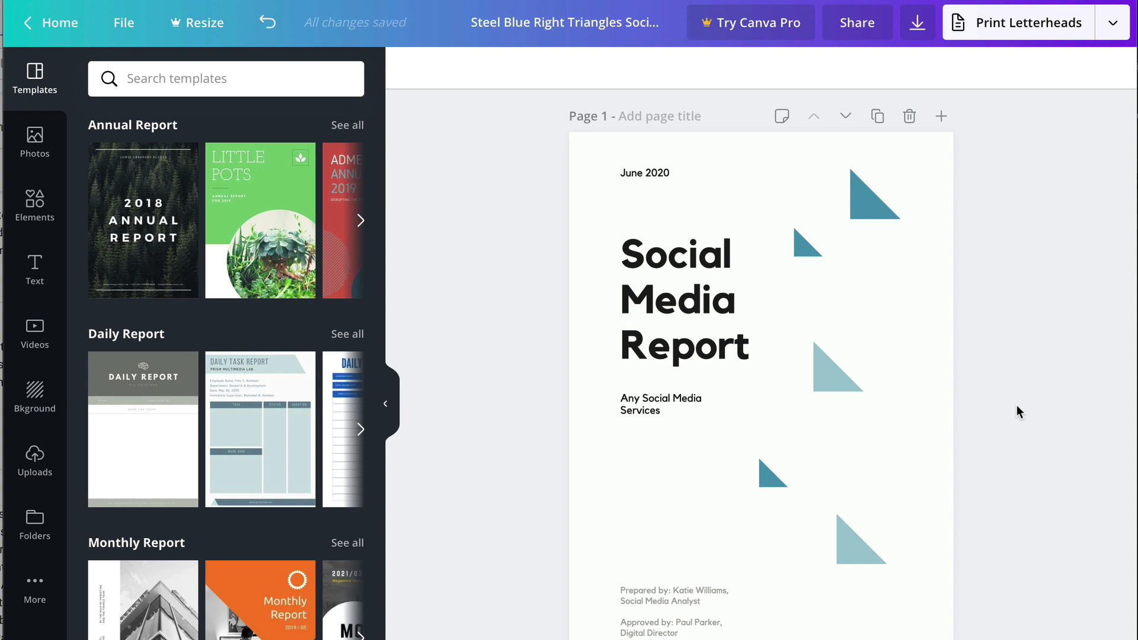
- Replace page 2's heading with 'SiteGround' and its second paragraph with '> Sign up here <'
click(675, 298)
text(C)
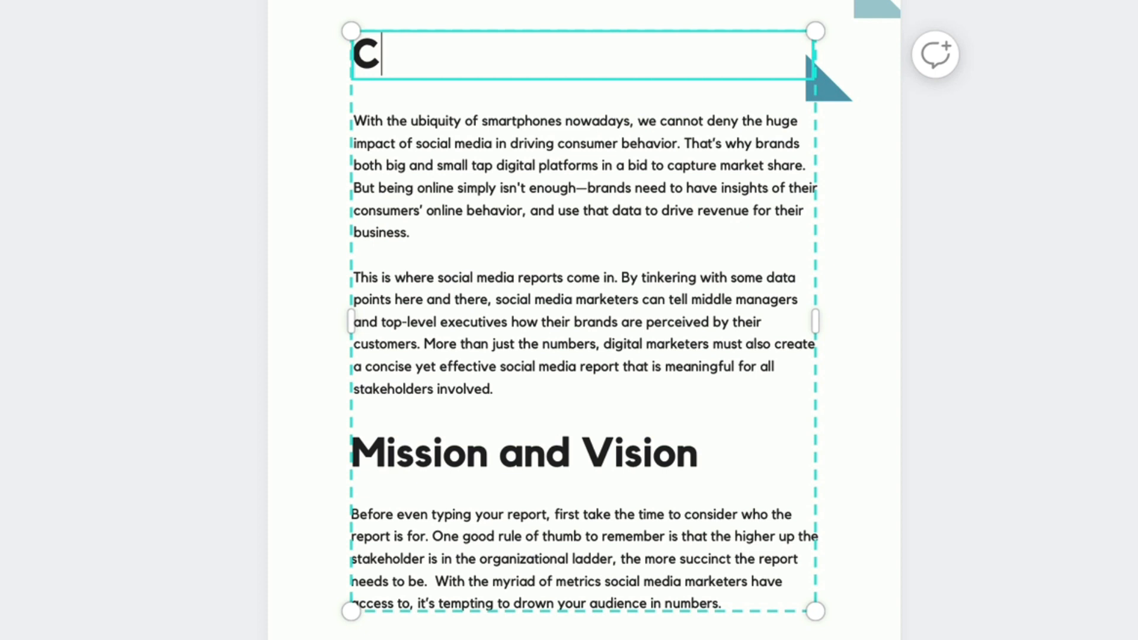
text(SiteGround)
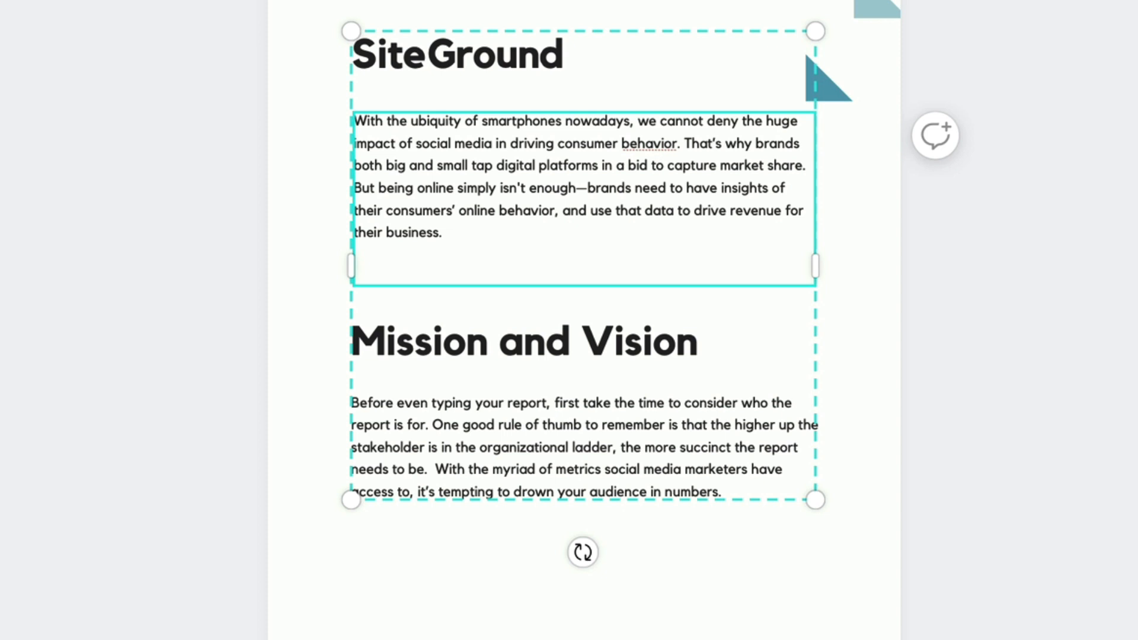
text(Sign up here <)
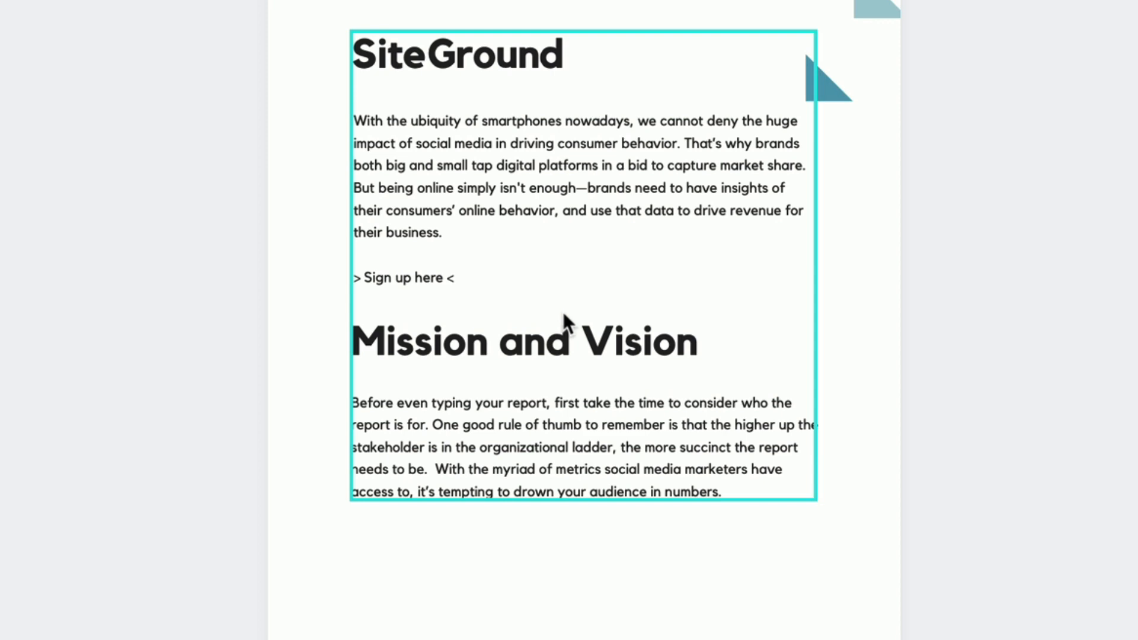
- Scroll back up to the cover page whose title reads Web Hosting Guide
scroll(up, 3)
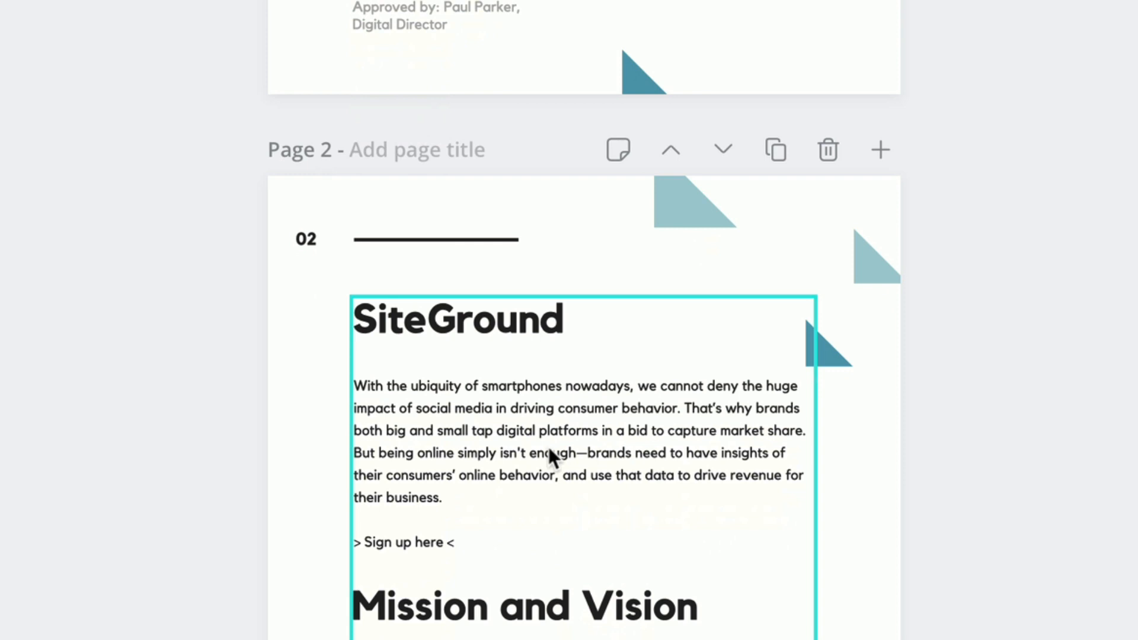
scroll(up, 3)
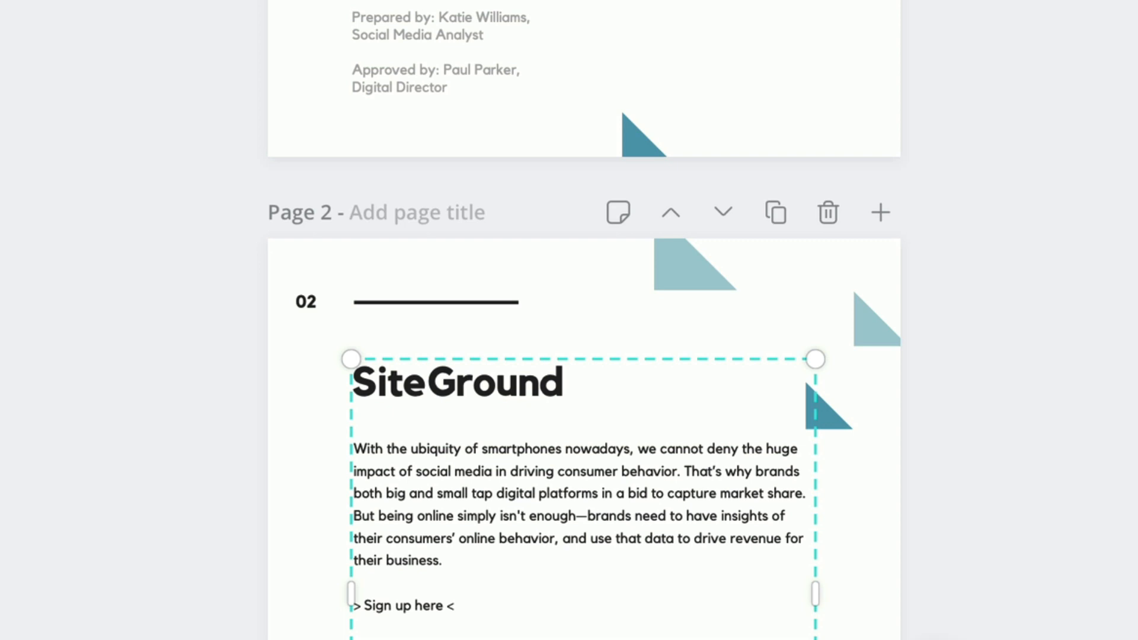
scroll(up, 3)
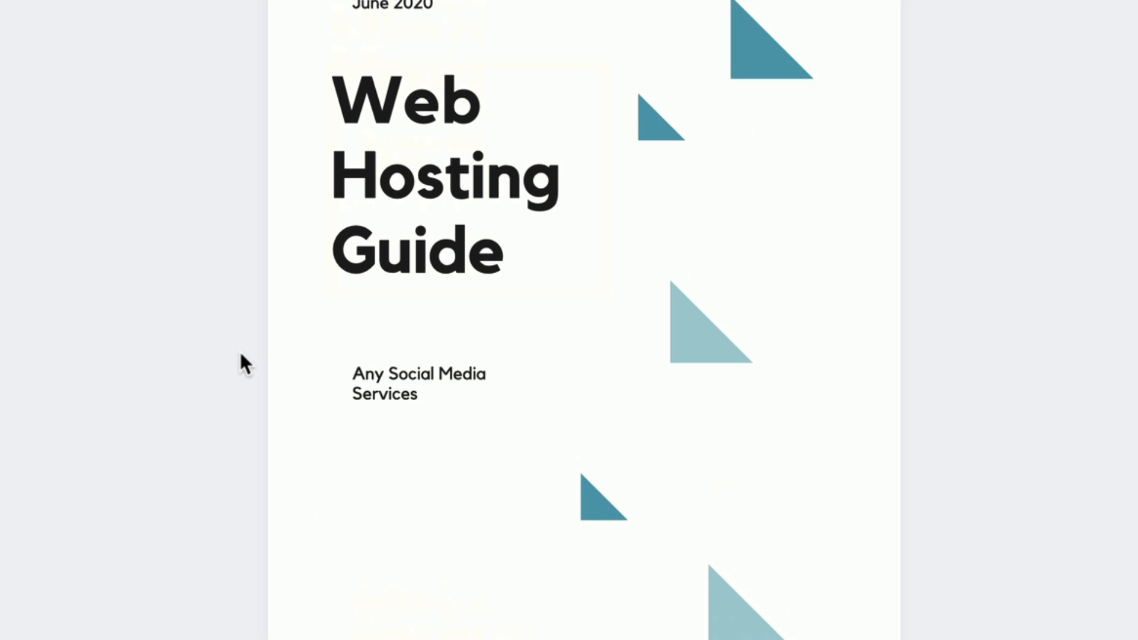
mouse_move(890, 209)
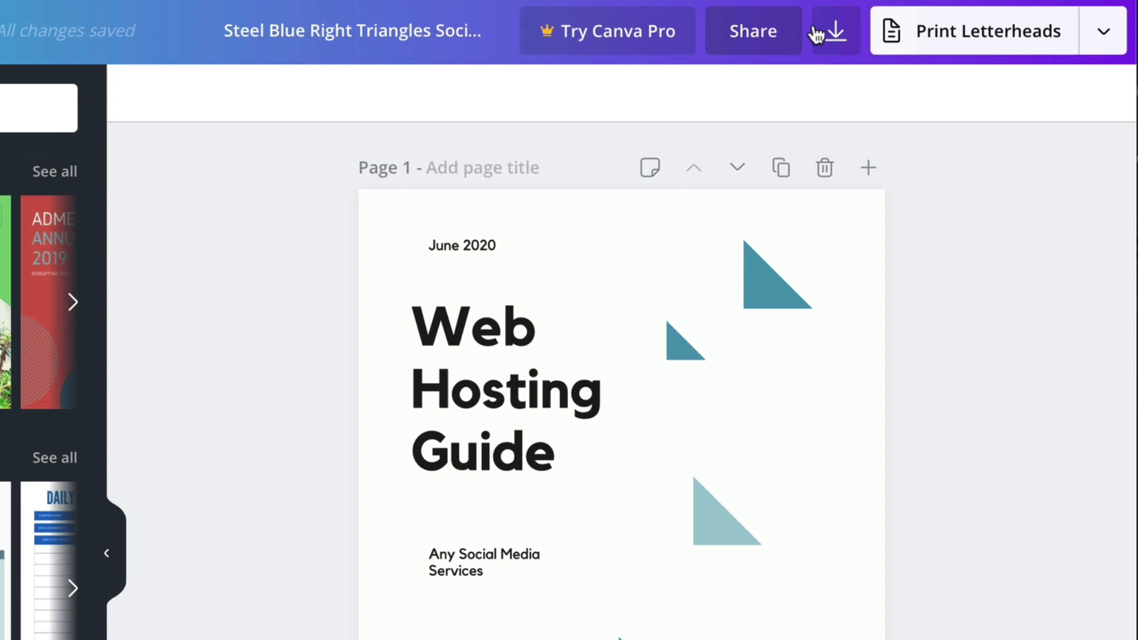
- Set up a download of the guide with PDF standard as the file type
click(1103, 30)
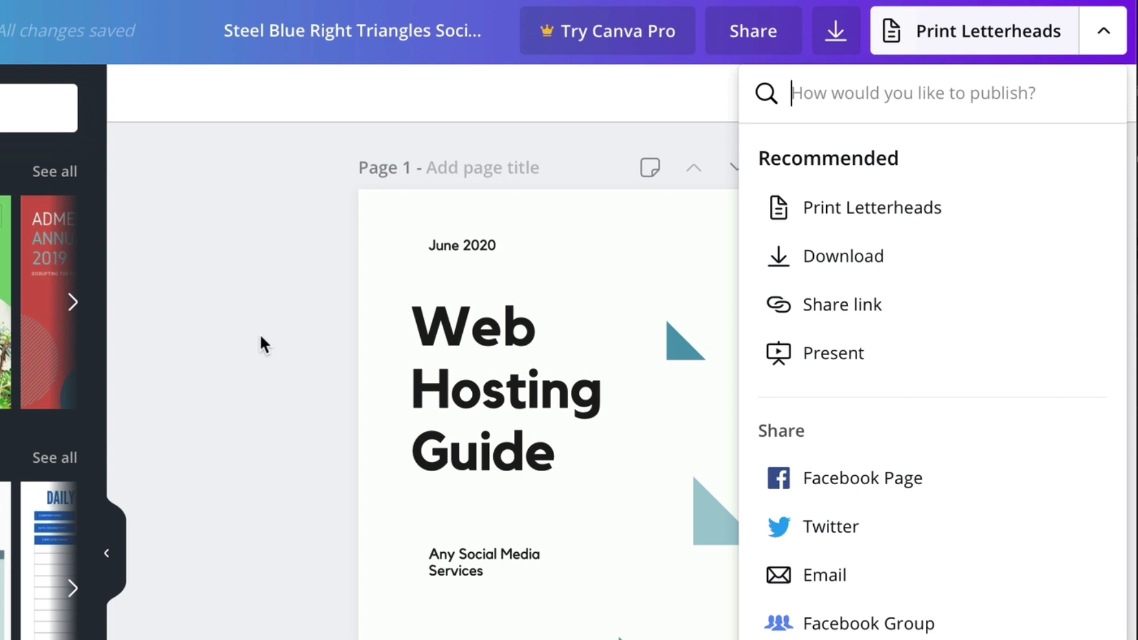
click(844, 256)
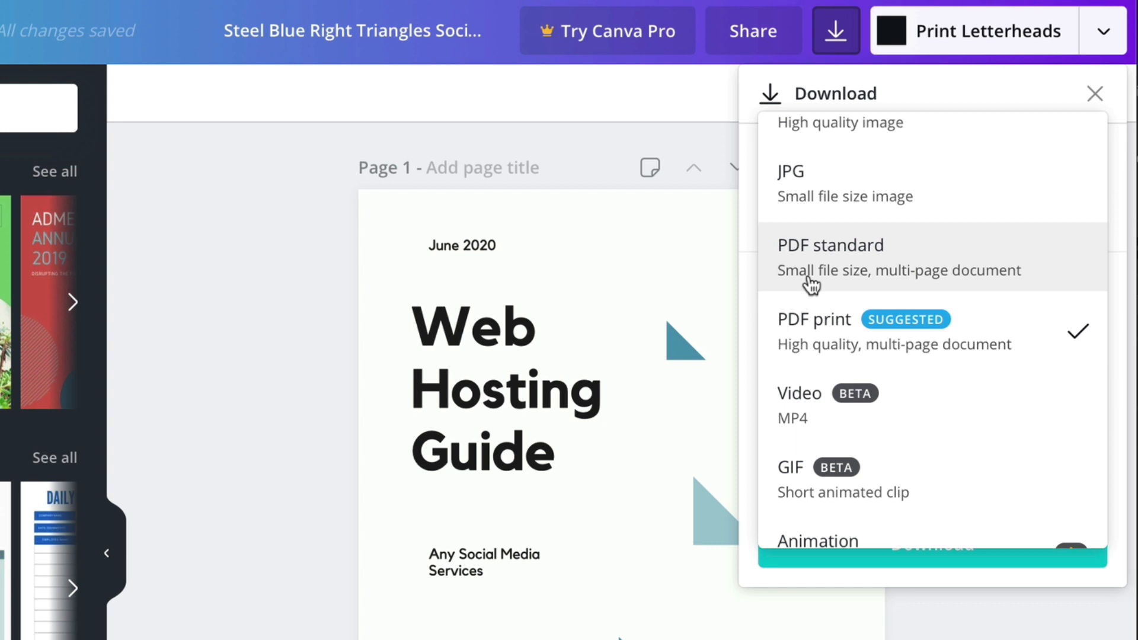
click(830, 245)
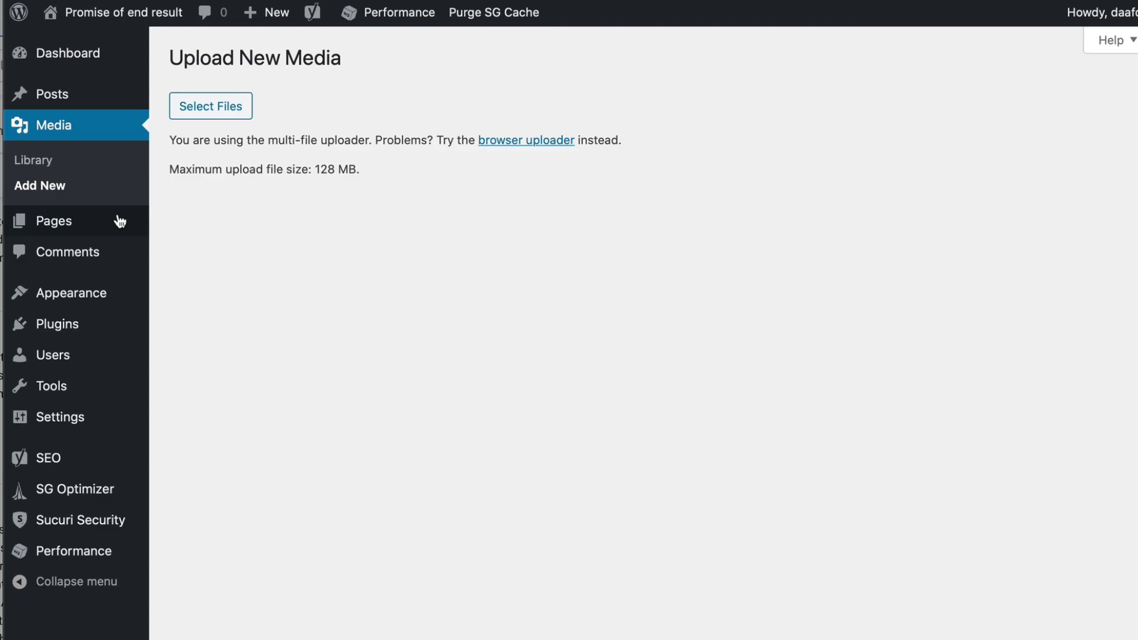
- Go to the WordPress Media Library, returning from an emoji's Edit Media page
click(210, 106)
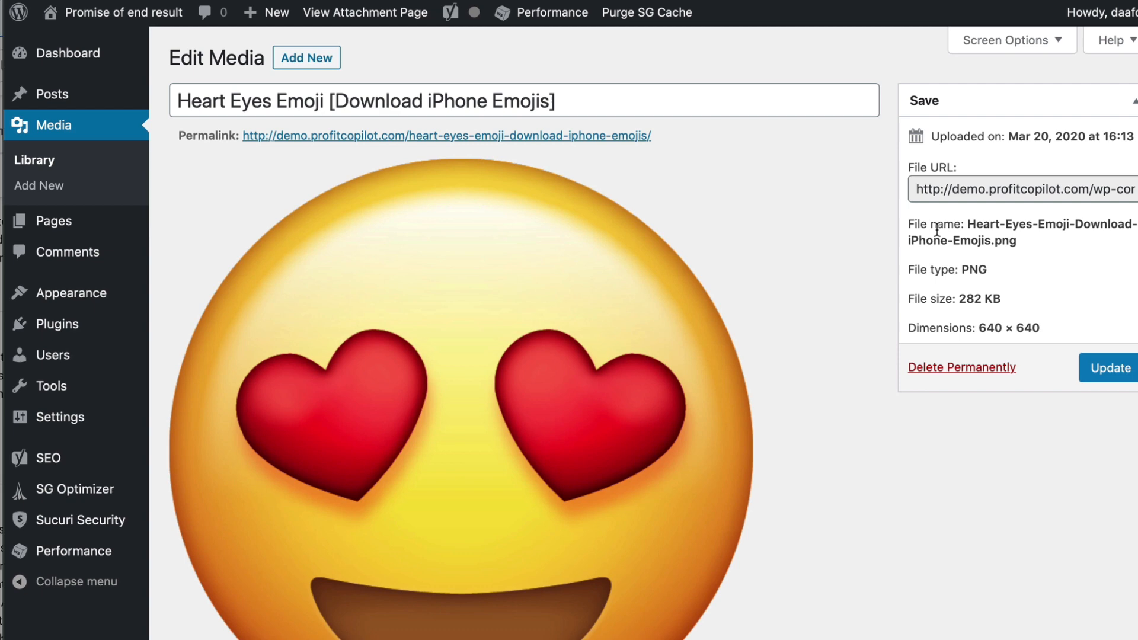
click(33, 159)
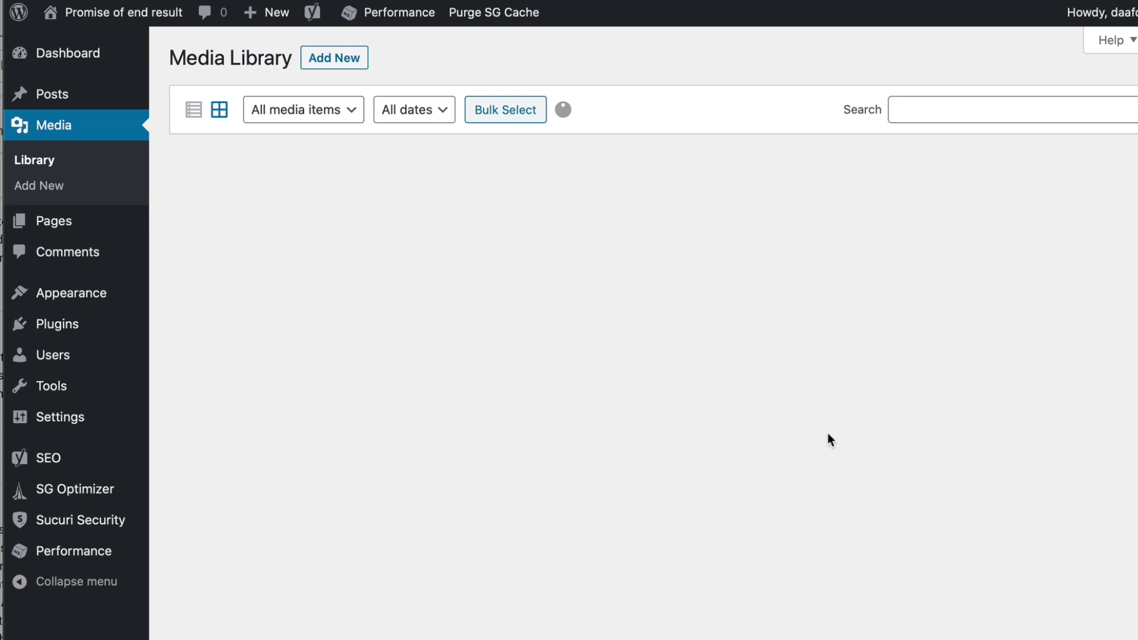